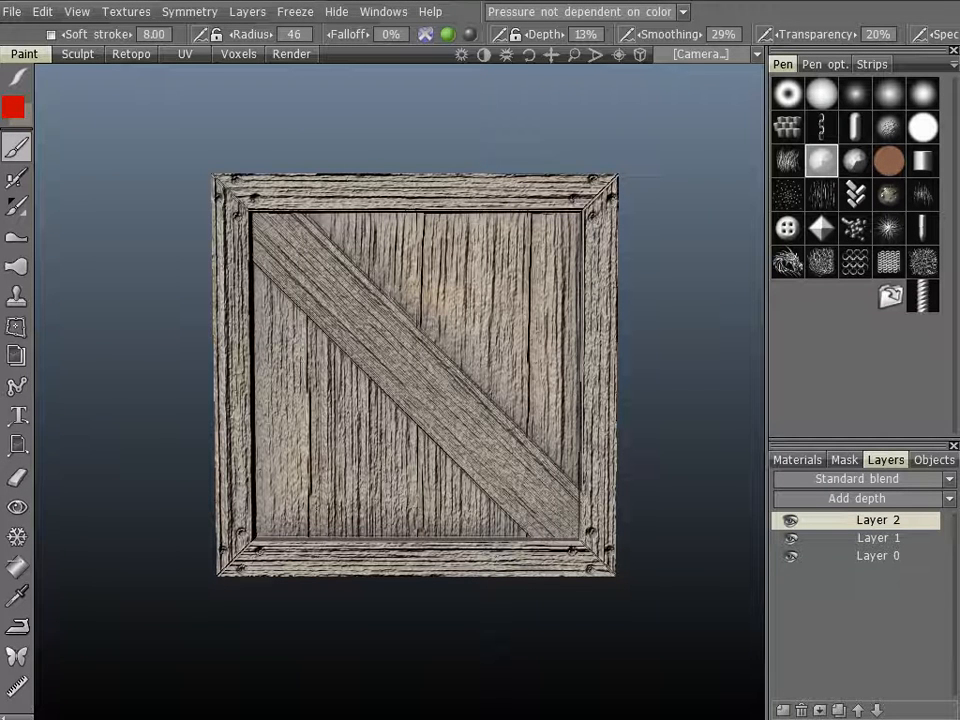
# Switch to the Text tool so 'Caution' can be painted onto the crate
pyautogui.click(16, 414)
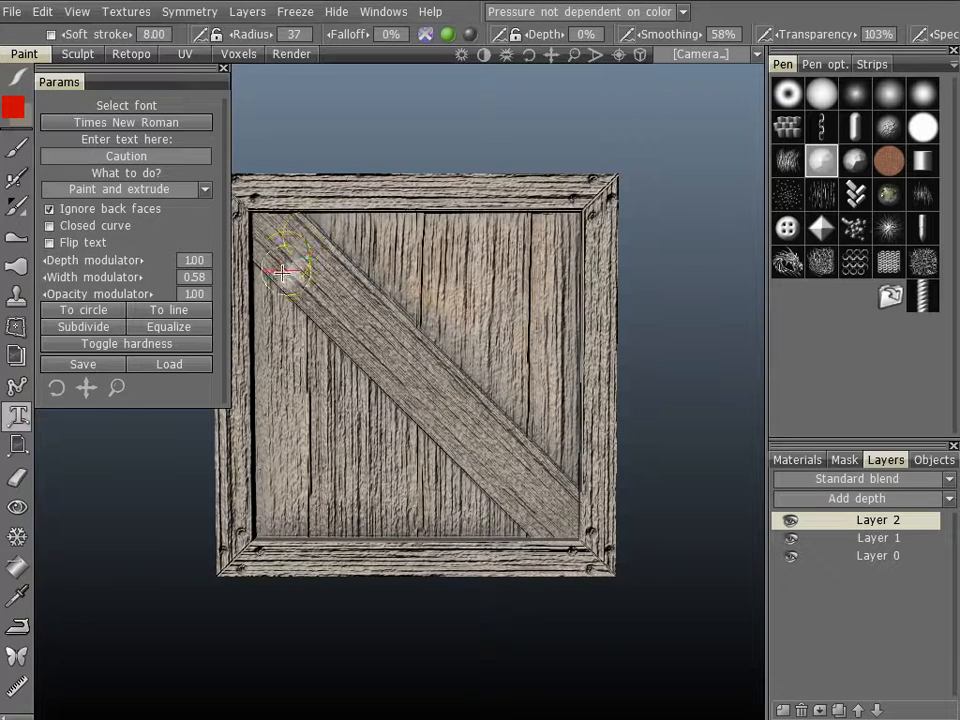
pyautogui.moveTo(580, 560)
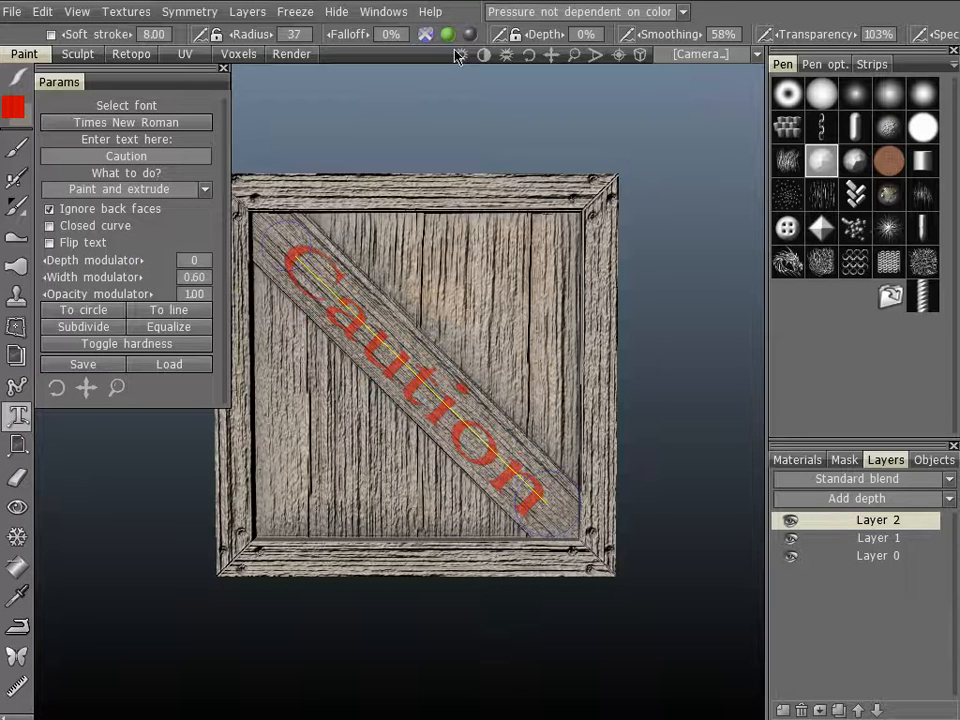
pyautogui.click(424, 34)
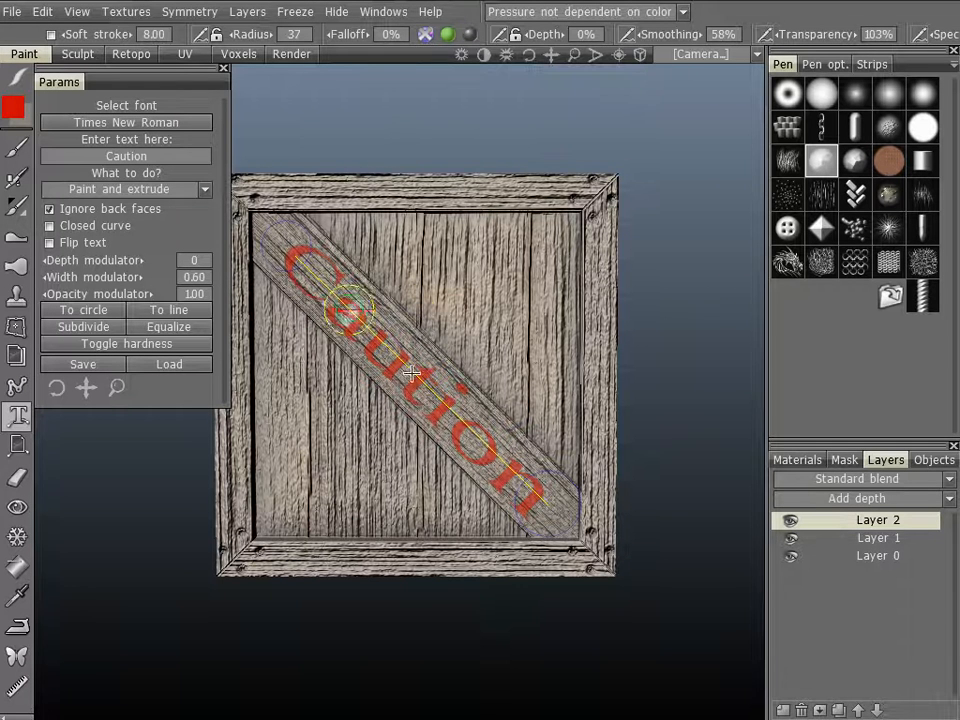
pyautogui.click(424, 34)
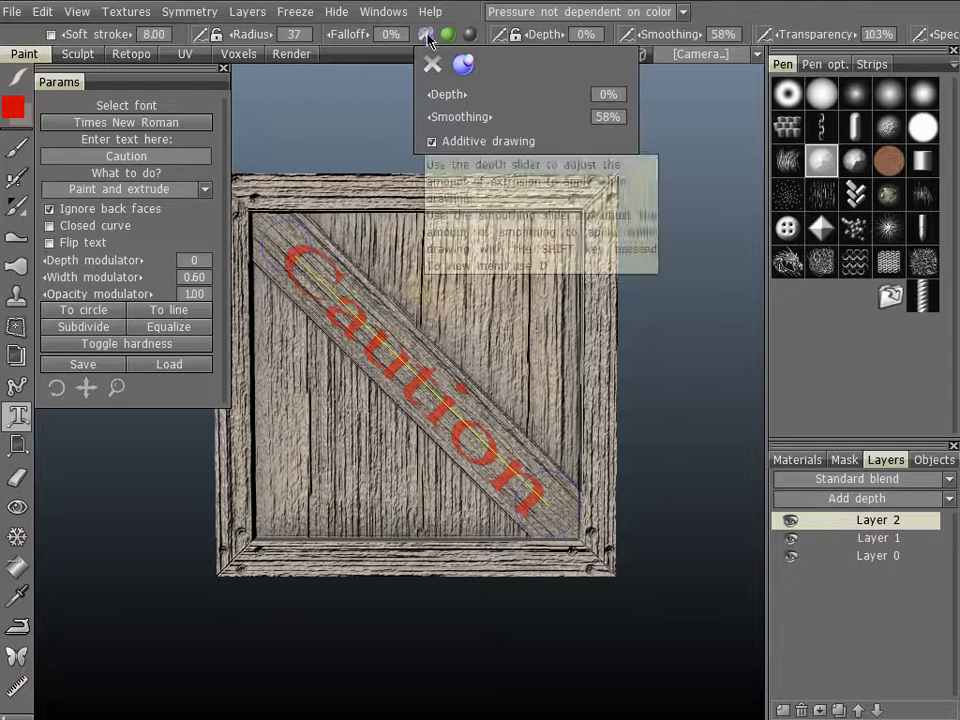
pyautogui.click(432, 62)
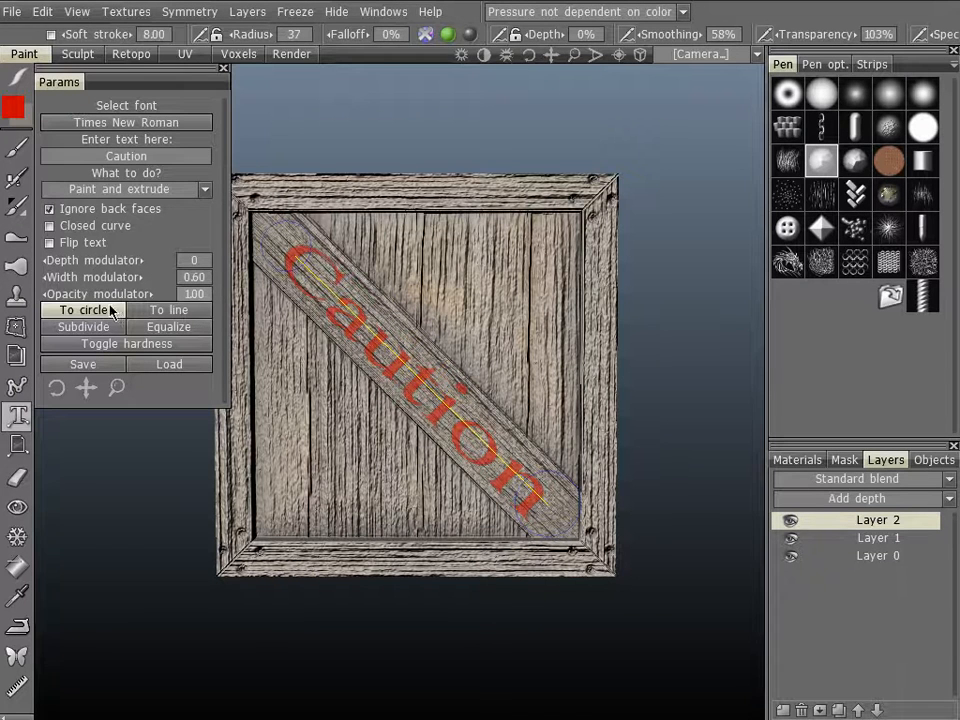
pyautogui.click(14, 108)
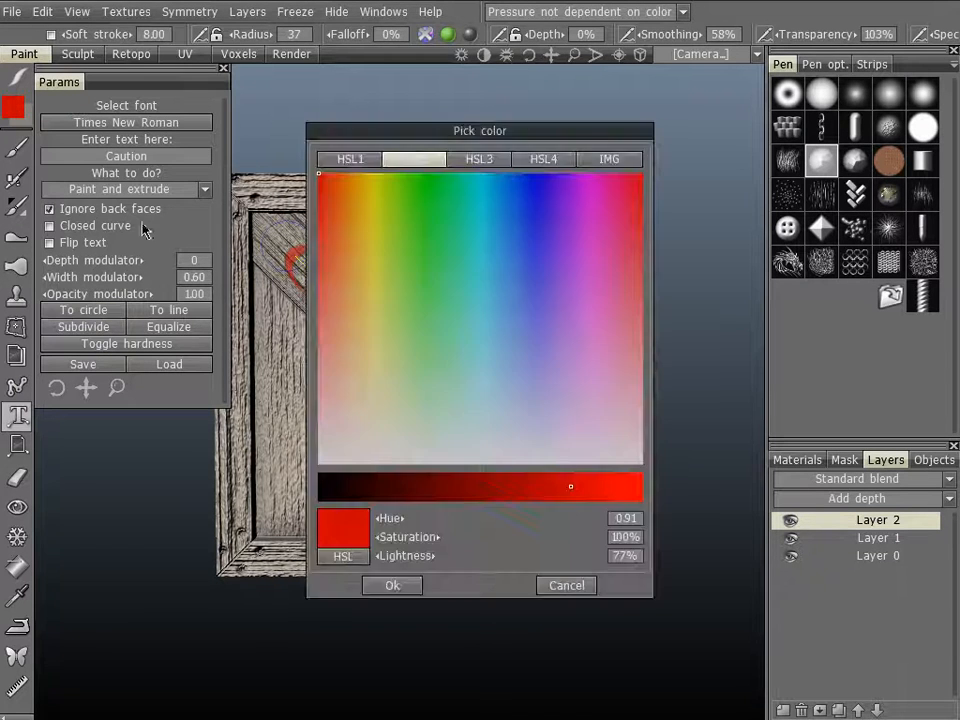
pyautogui.click(392, 584)
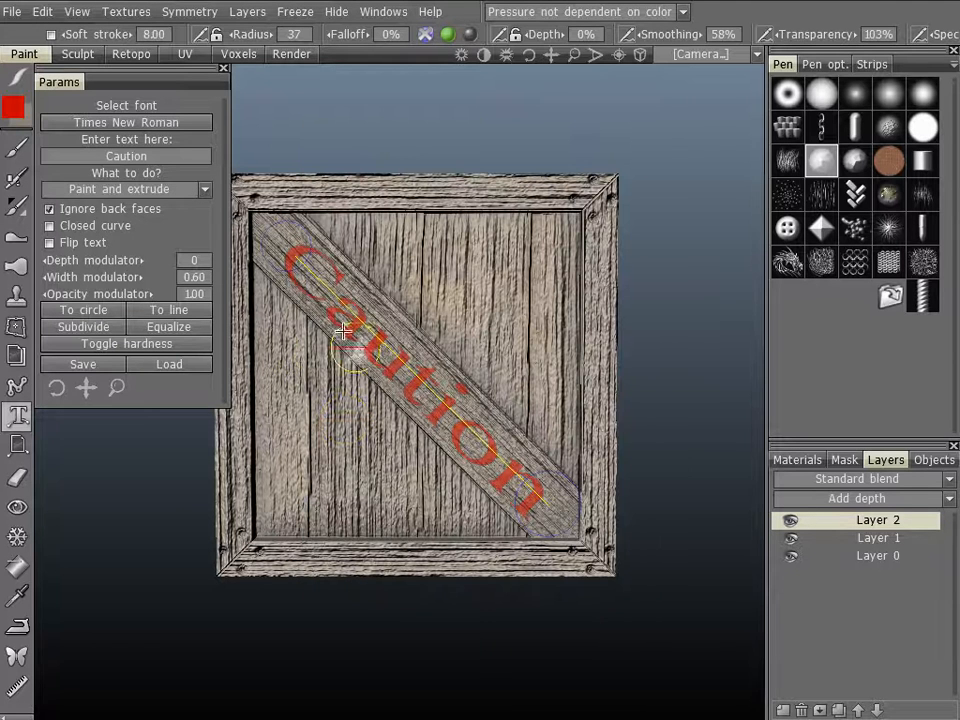
pyautogui.moveTo(330, 430)
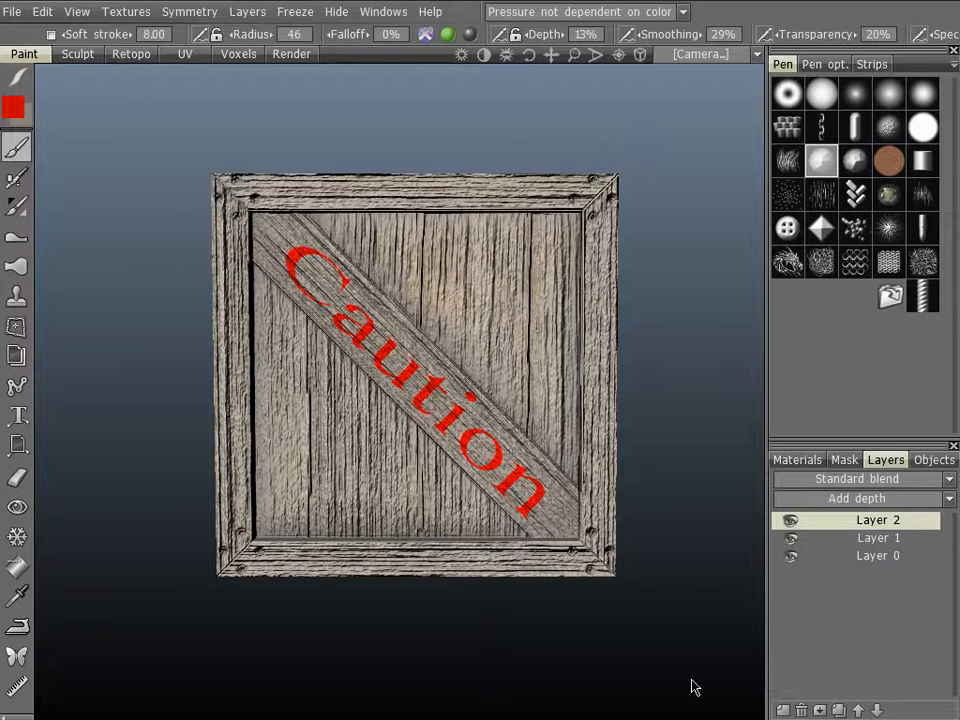
# Hide and re-show Layer 1 to check the committed red 'Caution' lettering
pyautogui.click(792, 538)
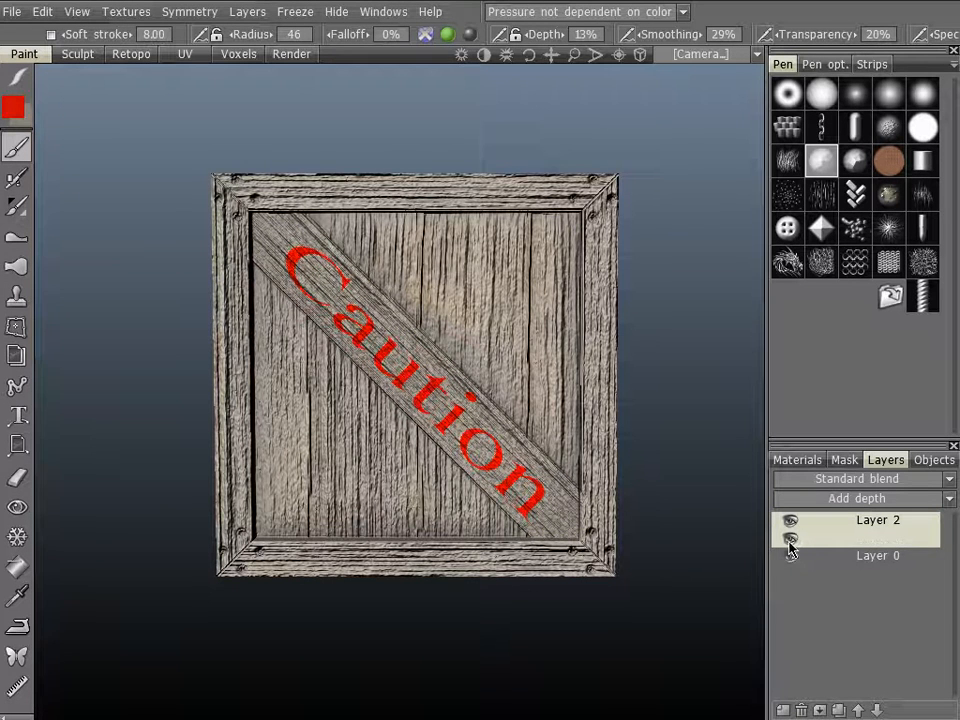
pyautogui.click(792, 538)
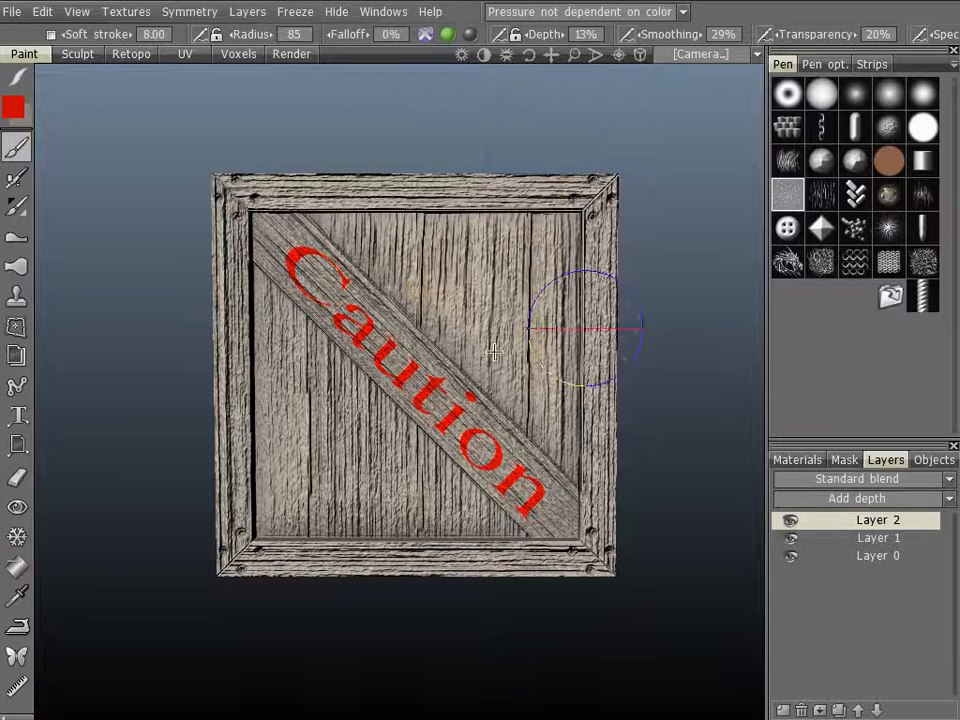
pyautogui.moveTo(84, 656)
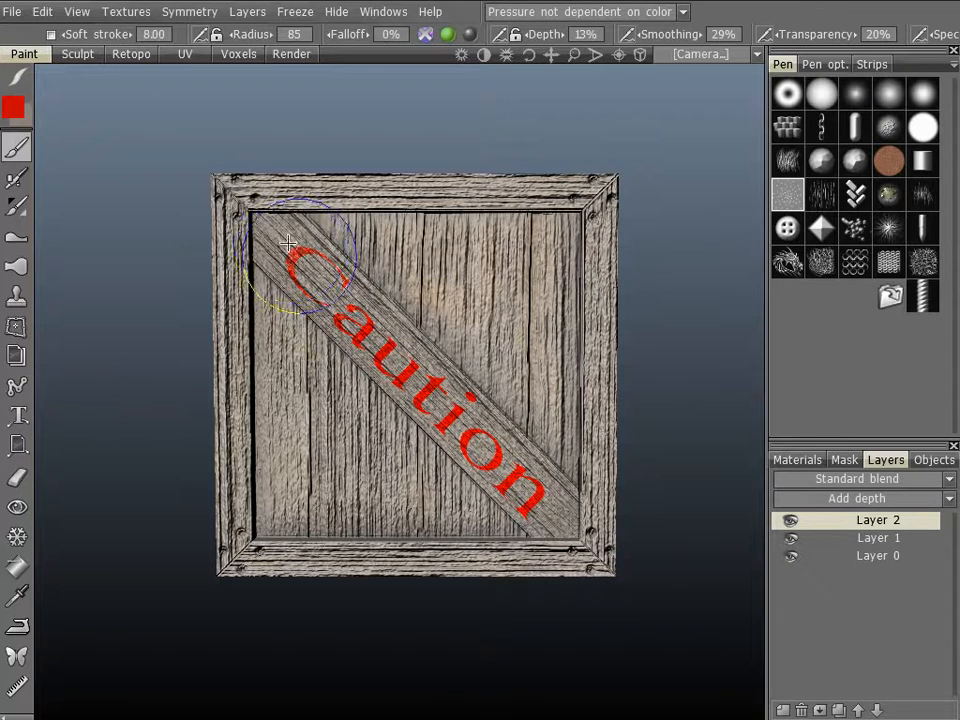
# Rub away patches of the 'Caution' lettering along the plank with the noisy eraser
pyautogui.moveTo(290, 244); pyautogui.dragTo(516, 496)
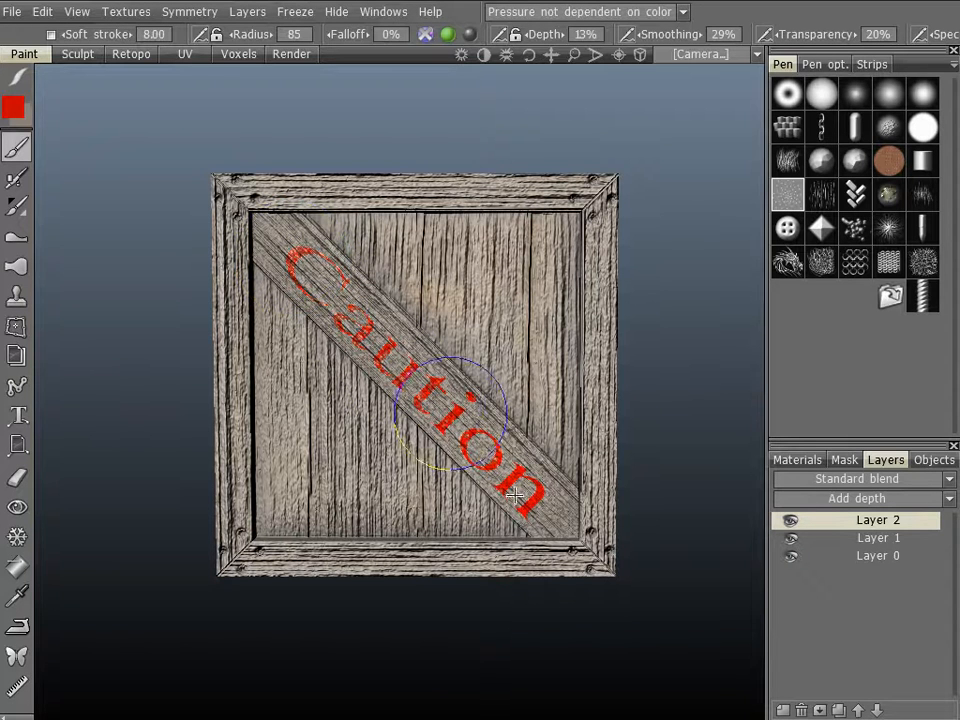
pyautogui.moveTo(516, 496); pyautogui.dragTo(282, 260)
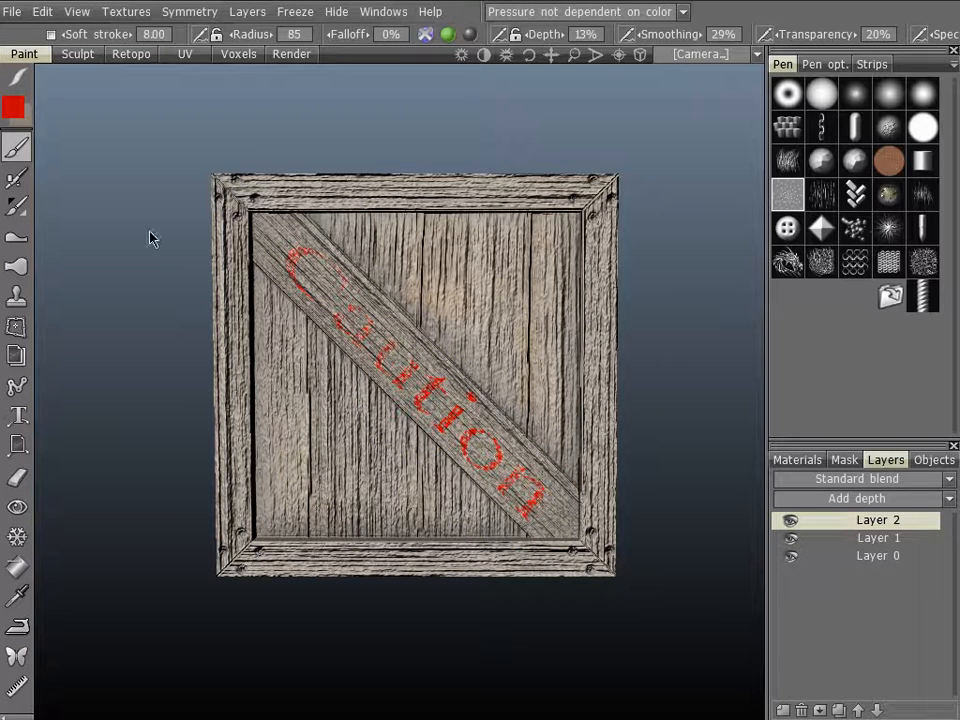
pyautogui.moveTo(68, 608)
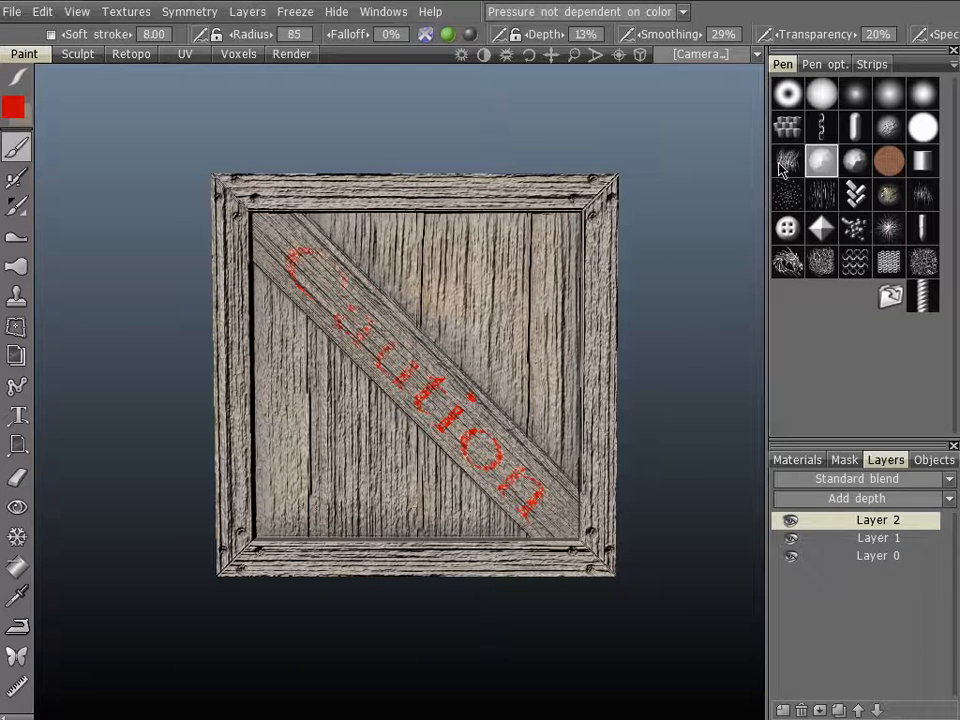
# Erode the paint on the letter C and further along the lettering with the grunge alpha
pyautogui.click(428, 392)
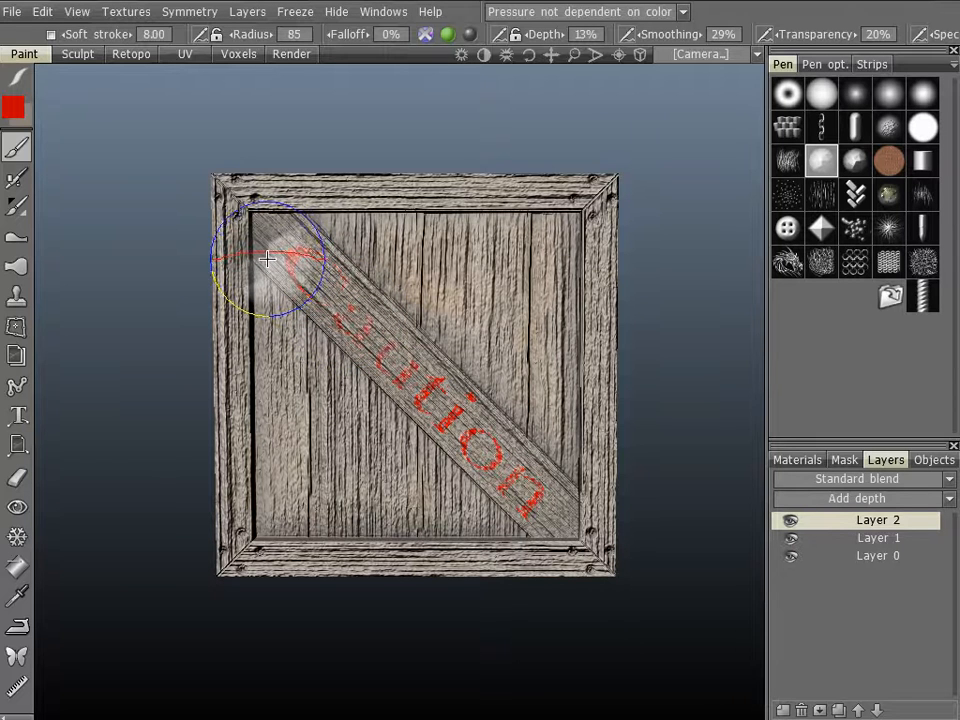
pyautogui.moveTo(268, 258); pyautogui.dragTo(336, 332)
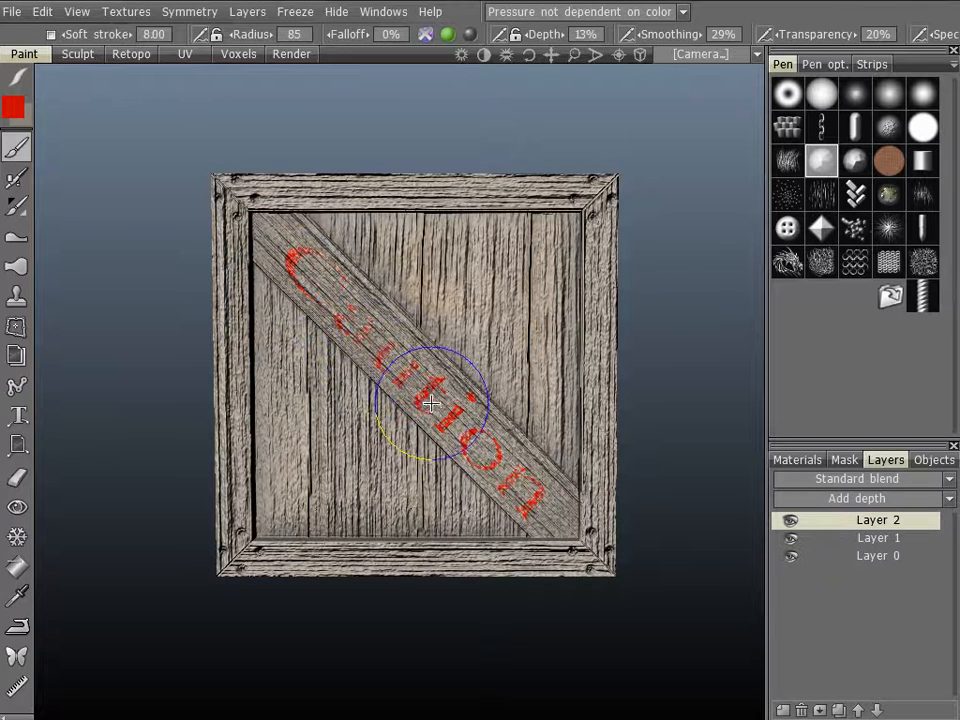
pyautogui.moveTo(488, 488)
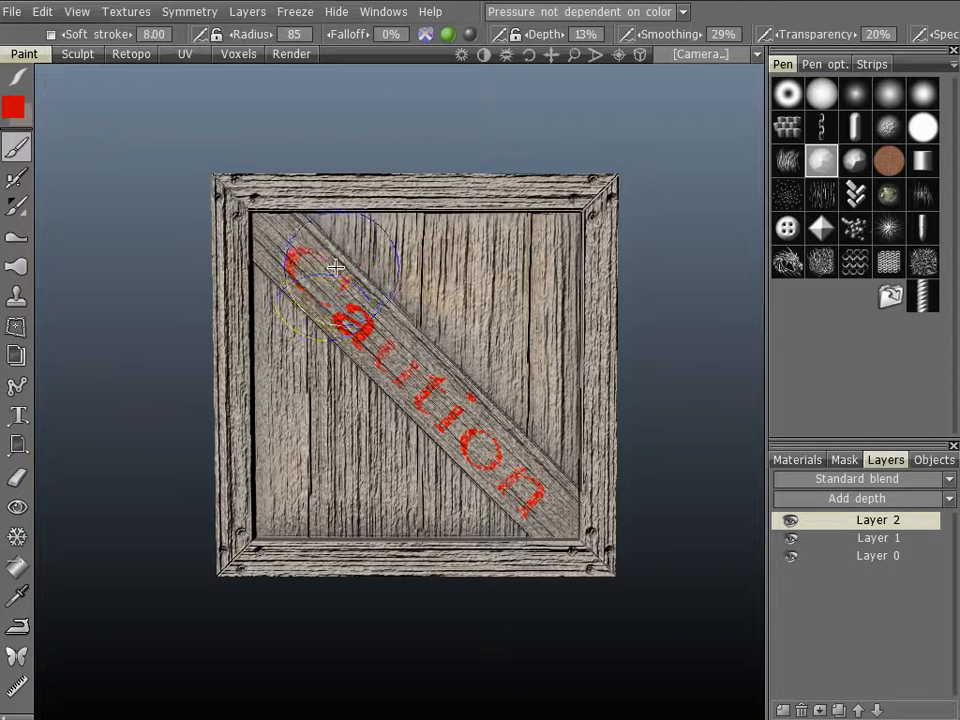
pyautogui.moveTo(336, 268); pyautogui.dragTo(470, 464)
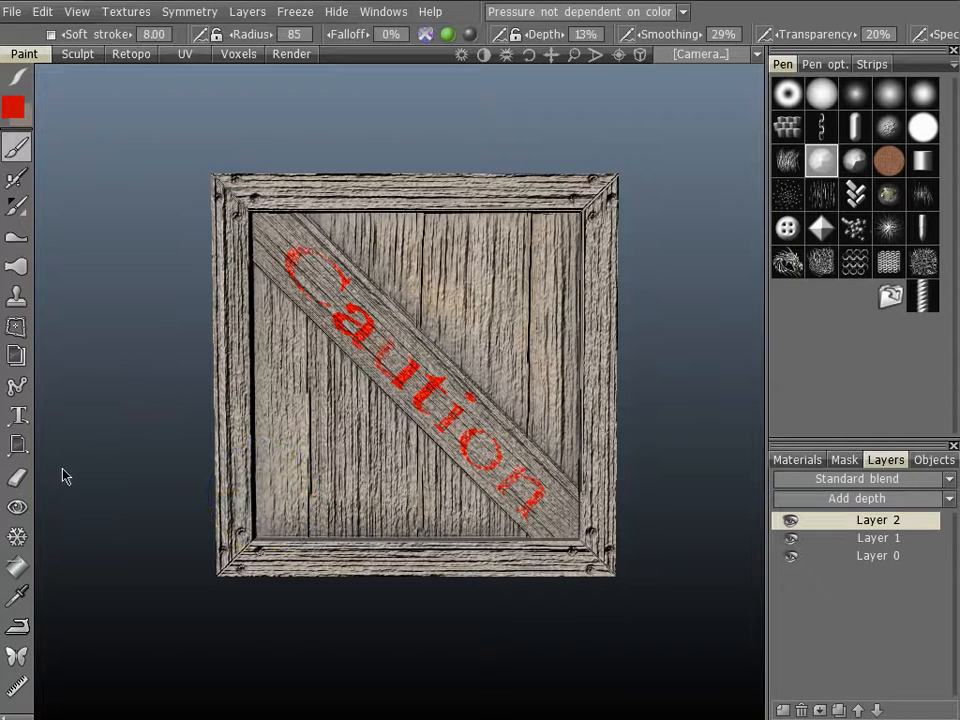
pyautogui.moveTo(16, 268)
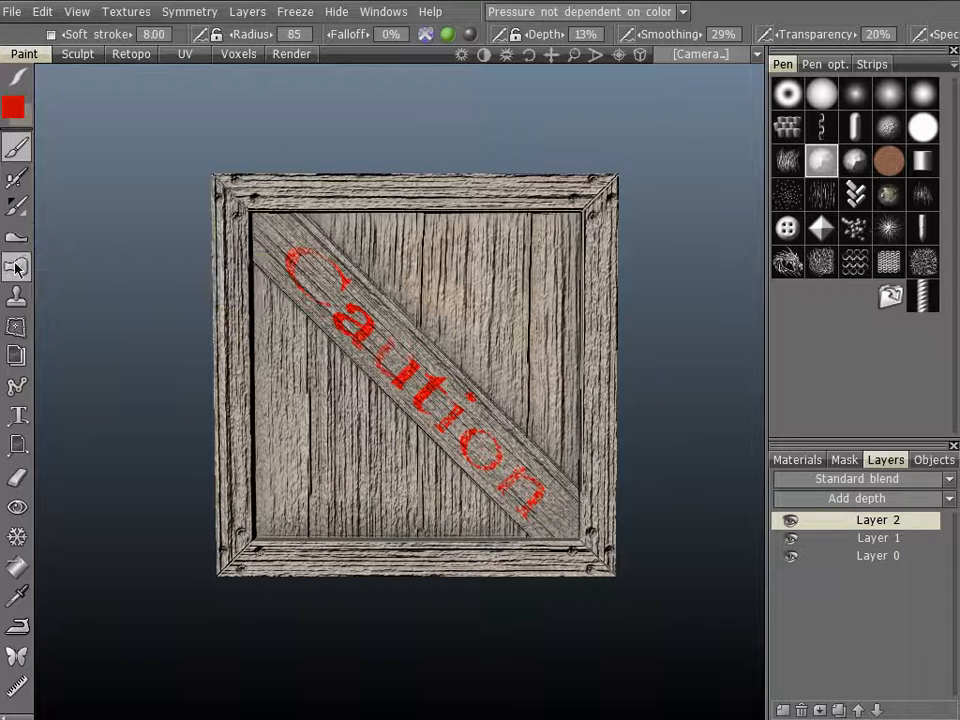
# Smudge the middle letters of 'Caution' with the Smudge tool at Degree 0.50
pyautogui.click(16, 268)
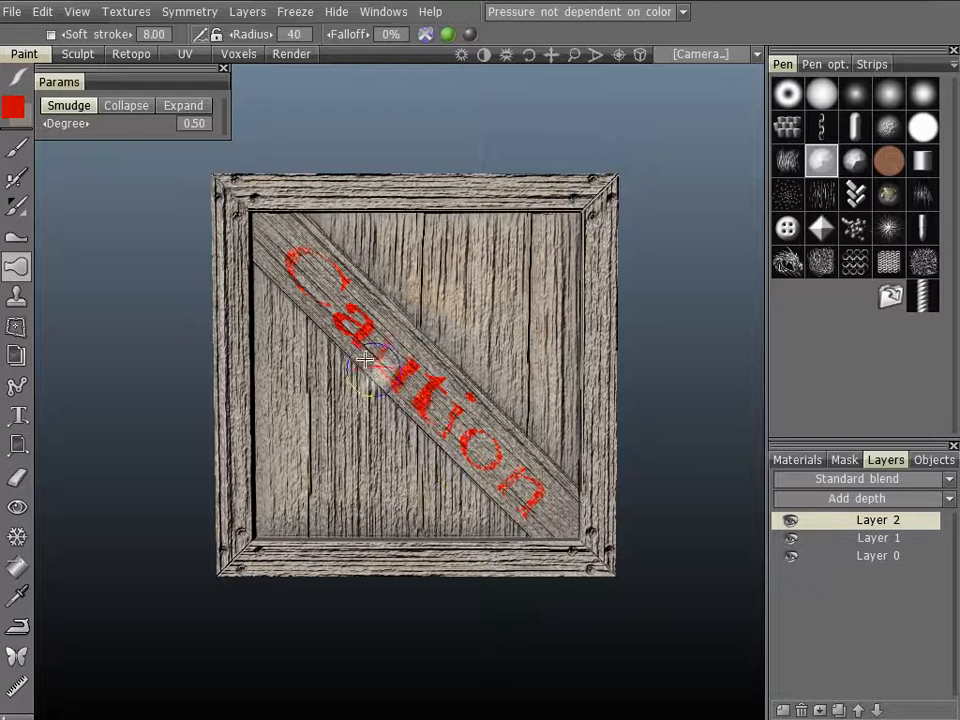
pyautogui.moveTo(364, 360); pyautogui.dragTo(504, 516)
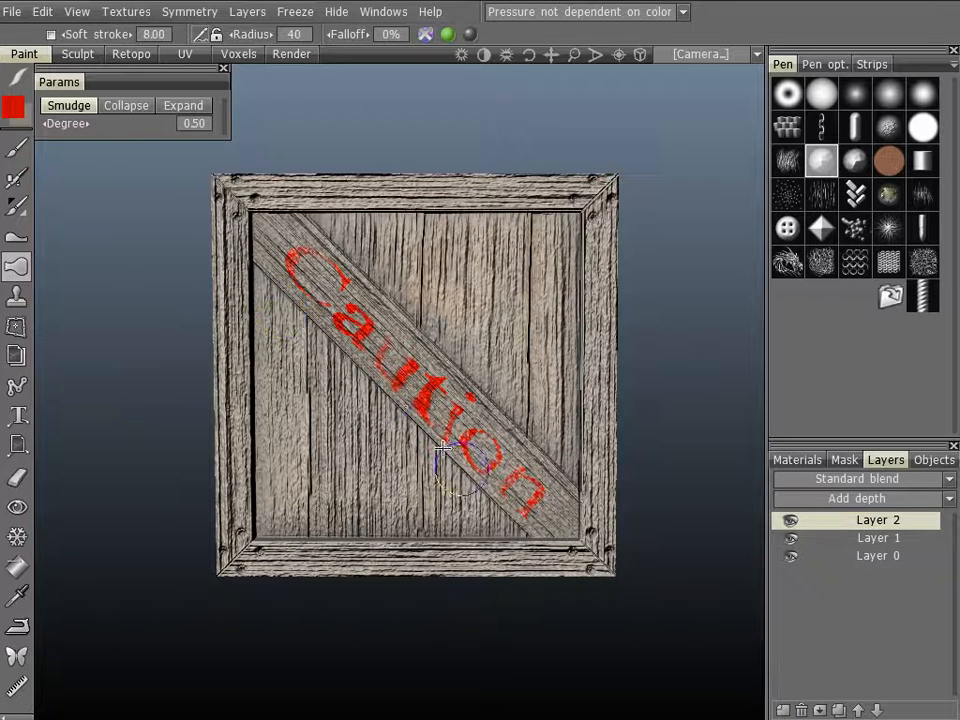
pyautogui.moveTo(444, 464); pyautogui.dragTo(404, 396)
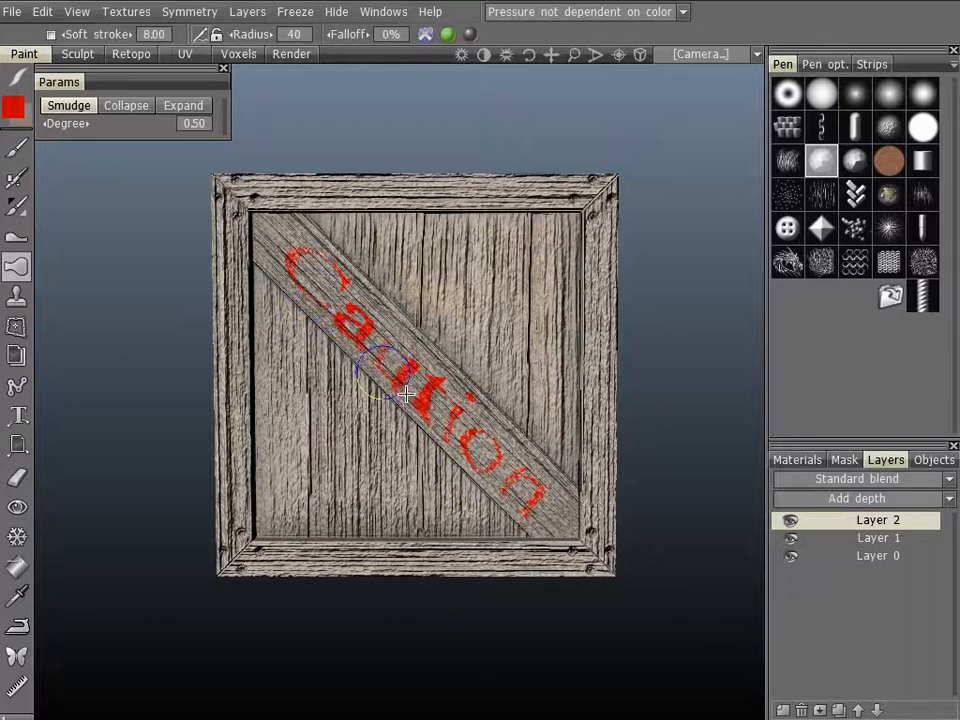
pyautogui.moveTo(404, 396); pyautogui.dragTo(420, 388)
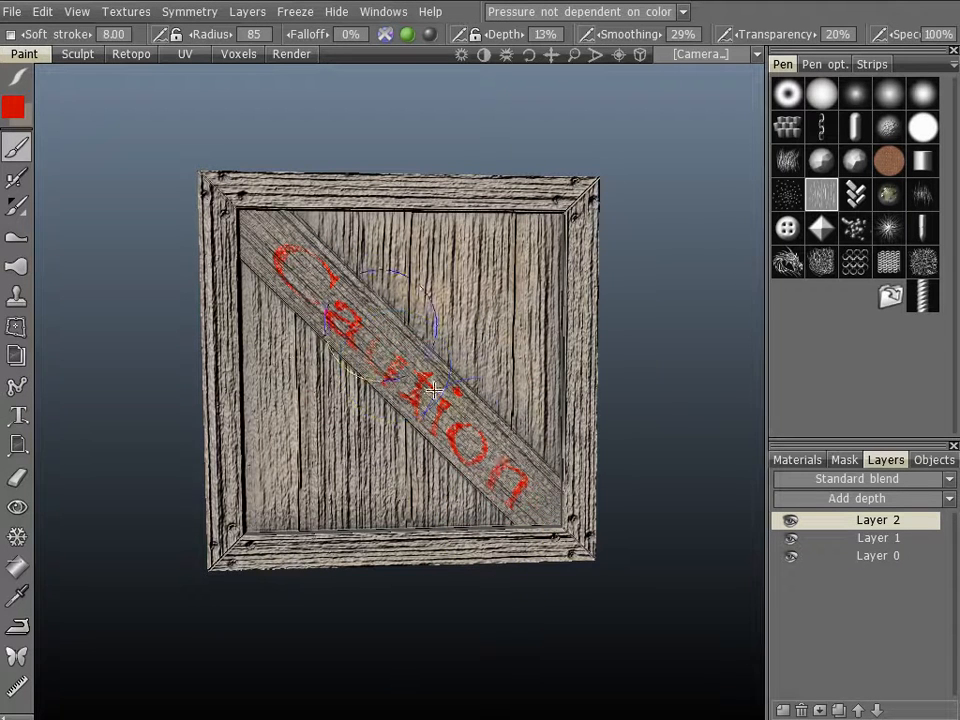
pyautogui.moveTo(358, 558)
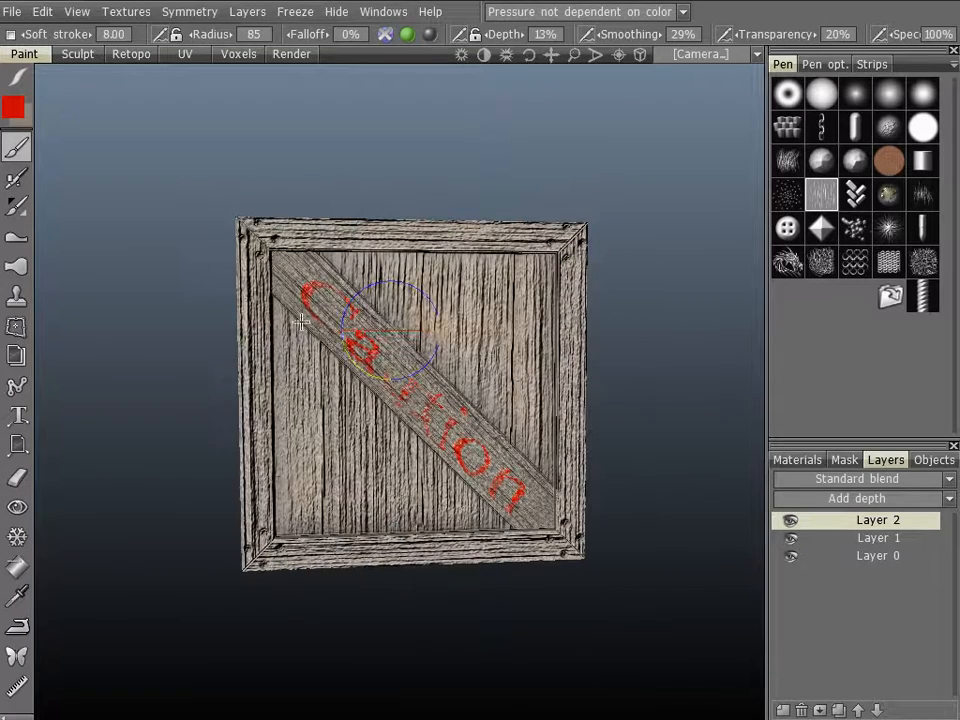
pyautogui.moveTo(424, 404)
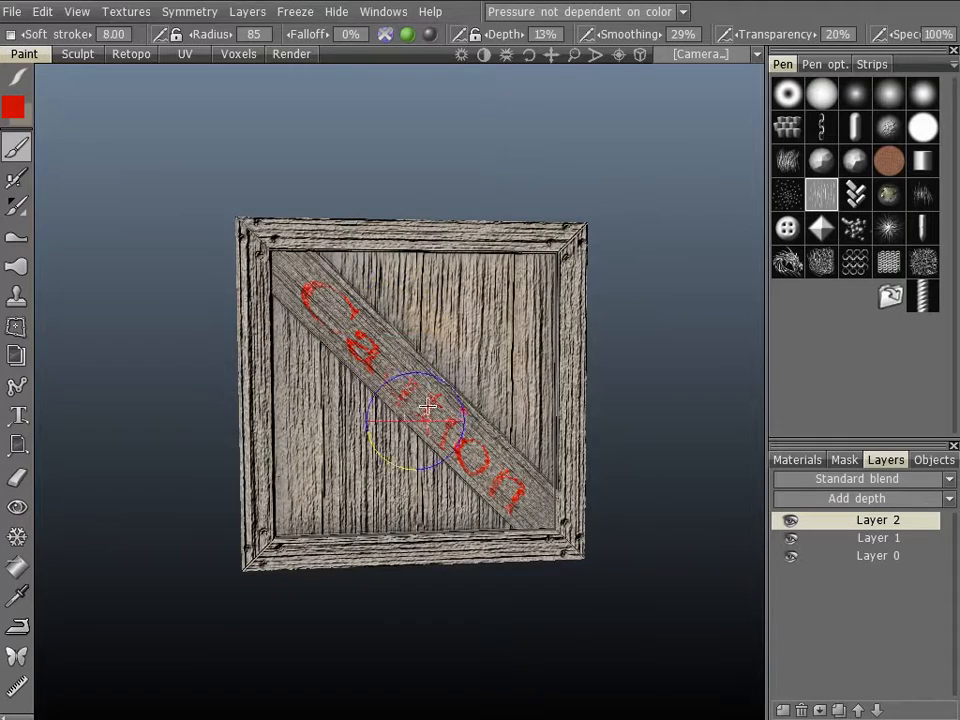